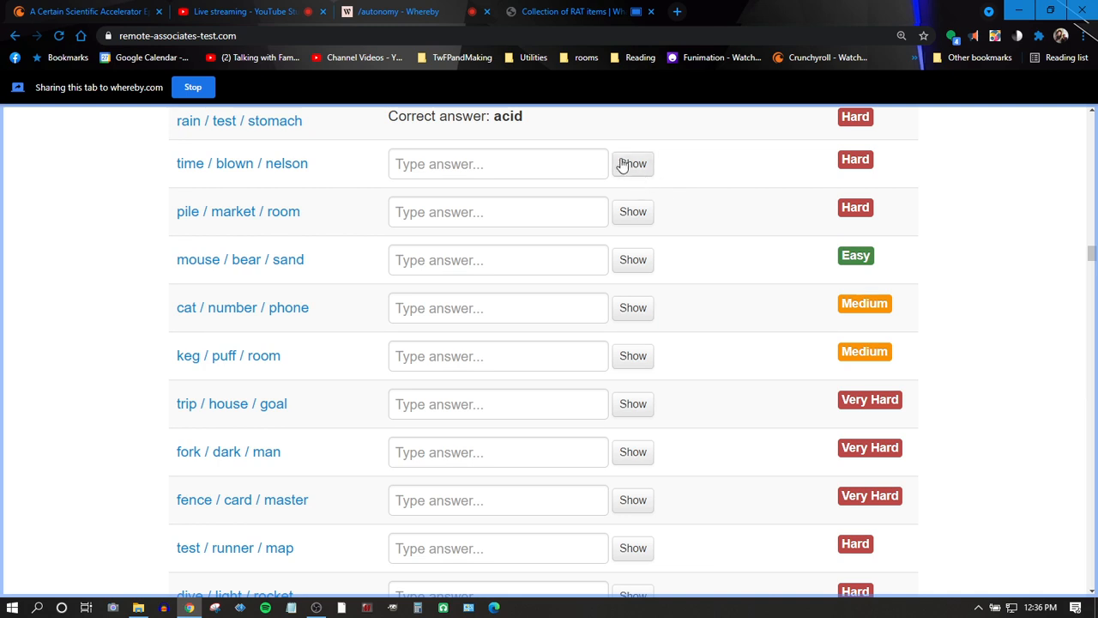
- Reveal the answer 'full' for time / blown / nelson
left_click(633, 164)
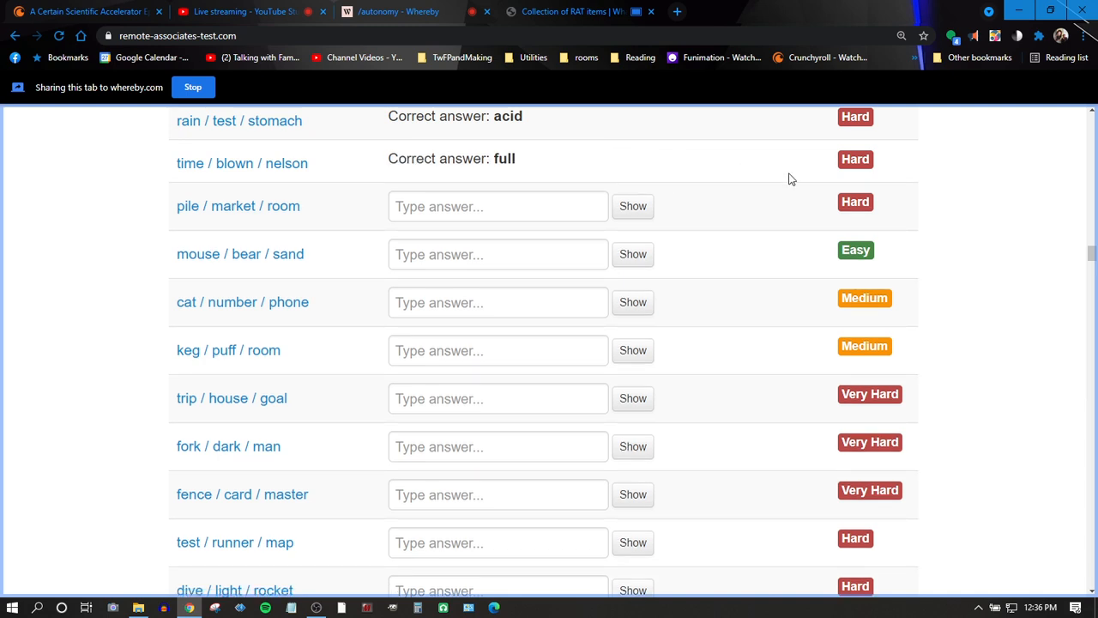
mouse_move(741, 360)
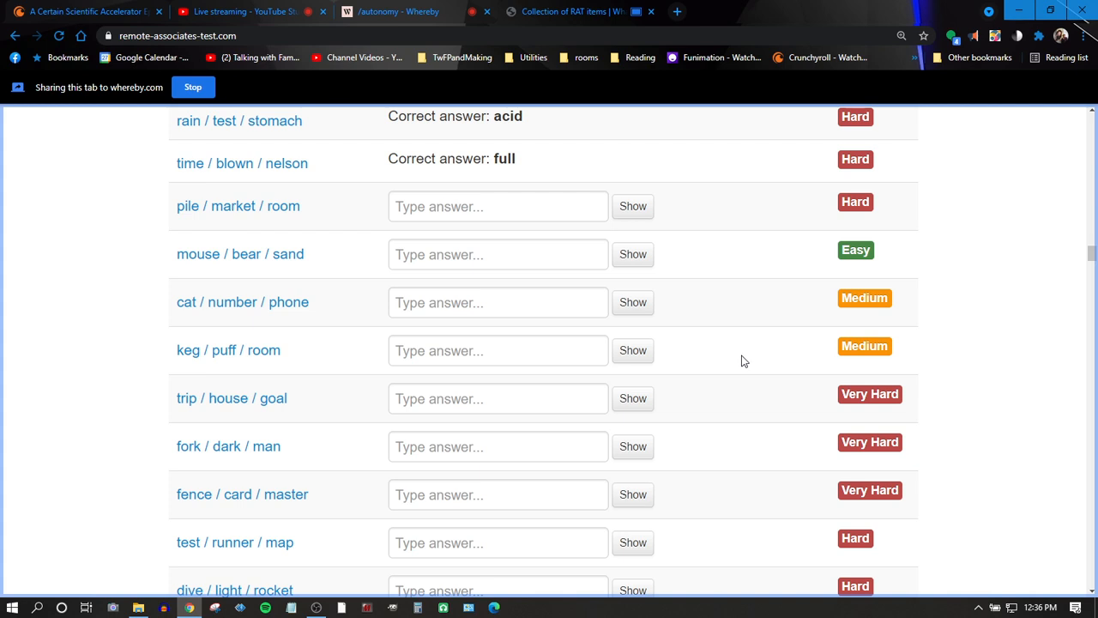
mouse_move(752, 367)
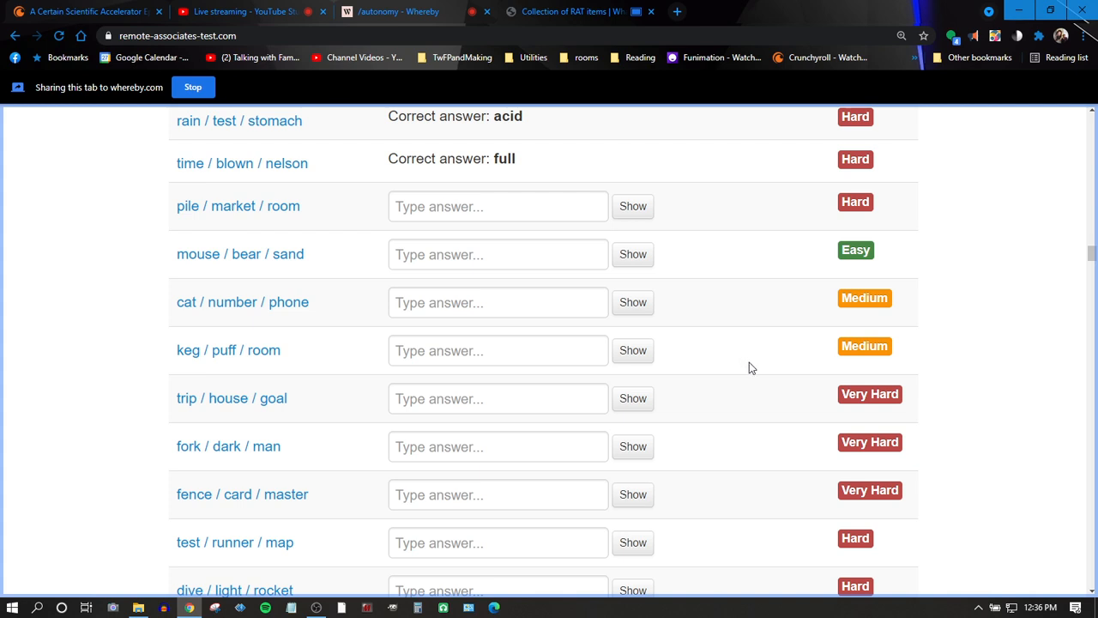
mouse_move(748, 372)
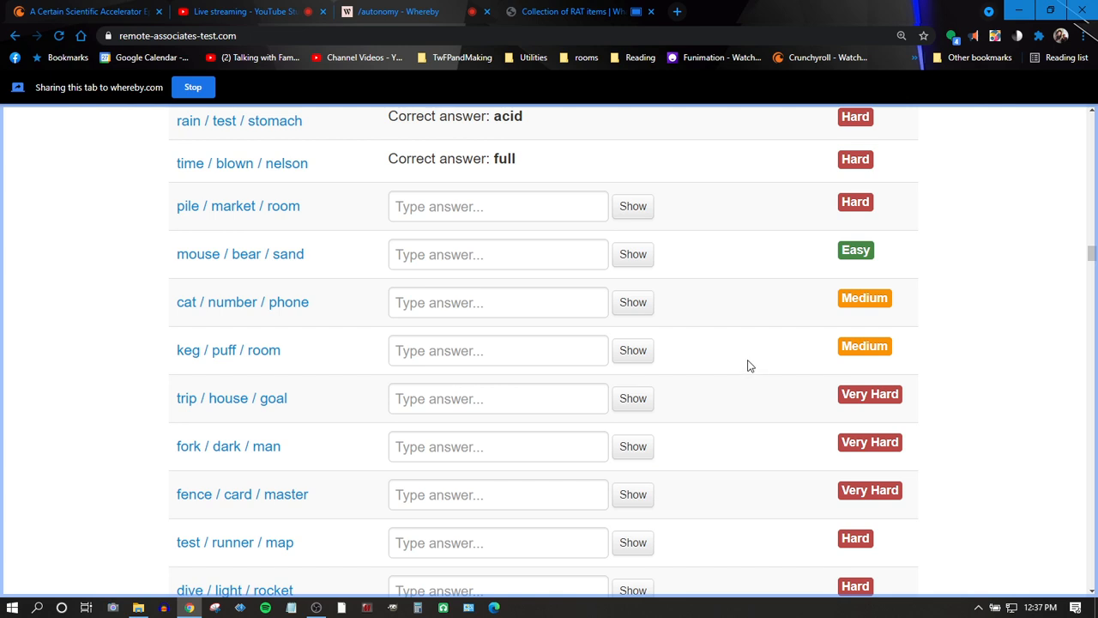
mouse_move(762, 359)
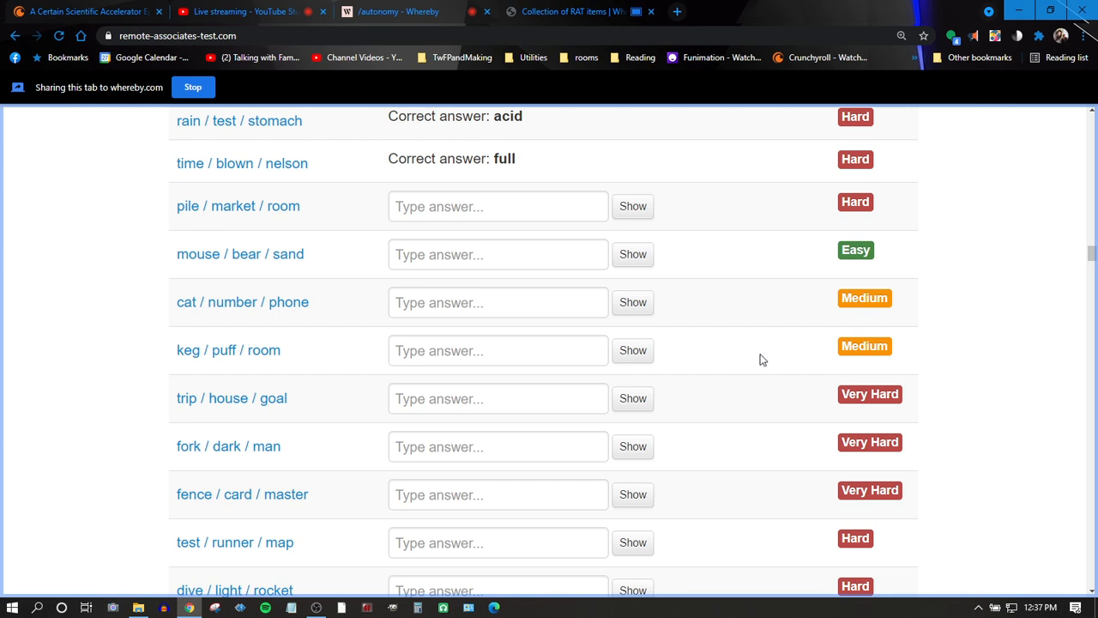
mouse_move(181, 229)
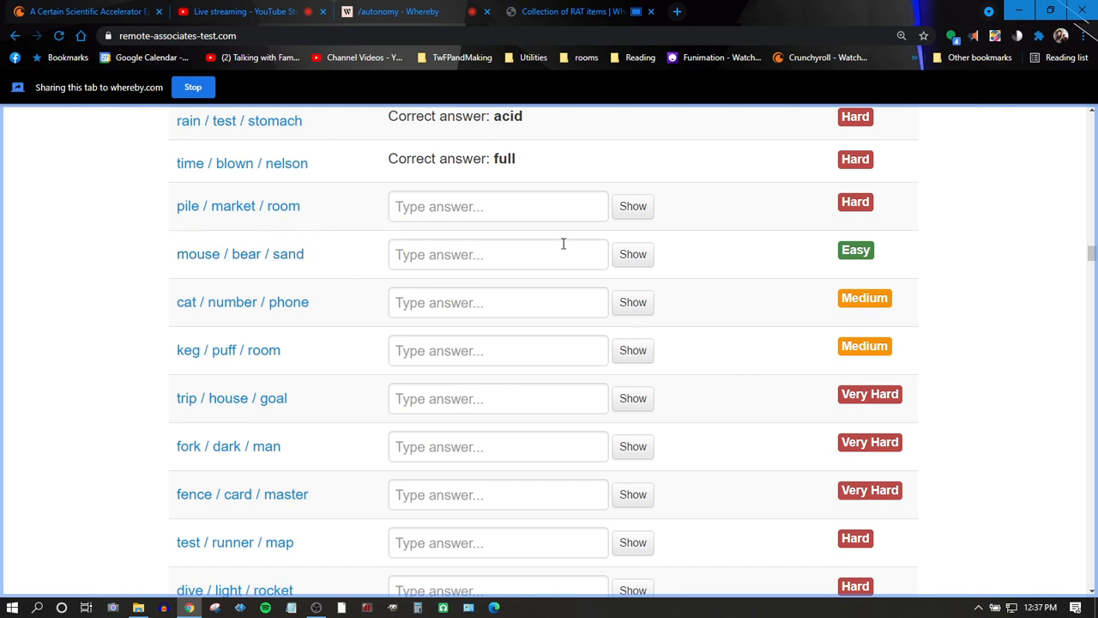
mouse_move(714, 220)
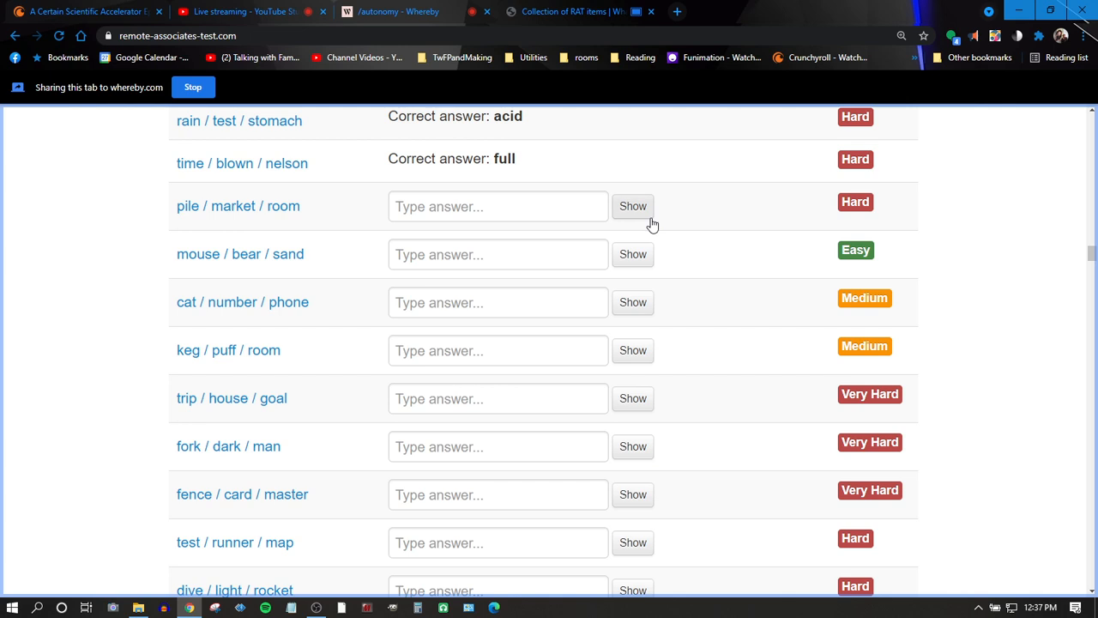
- Reveal 'stock' for pile / market / room and 'trap' for mouse / bear / sand
left_click(633, 206)
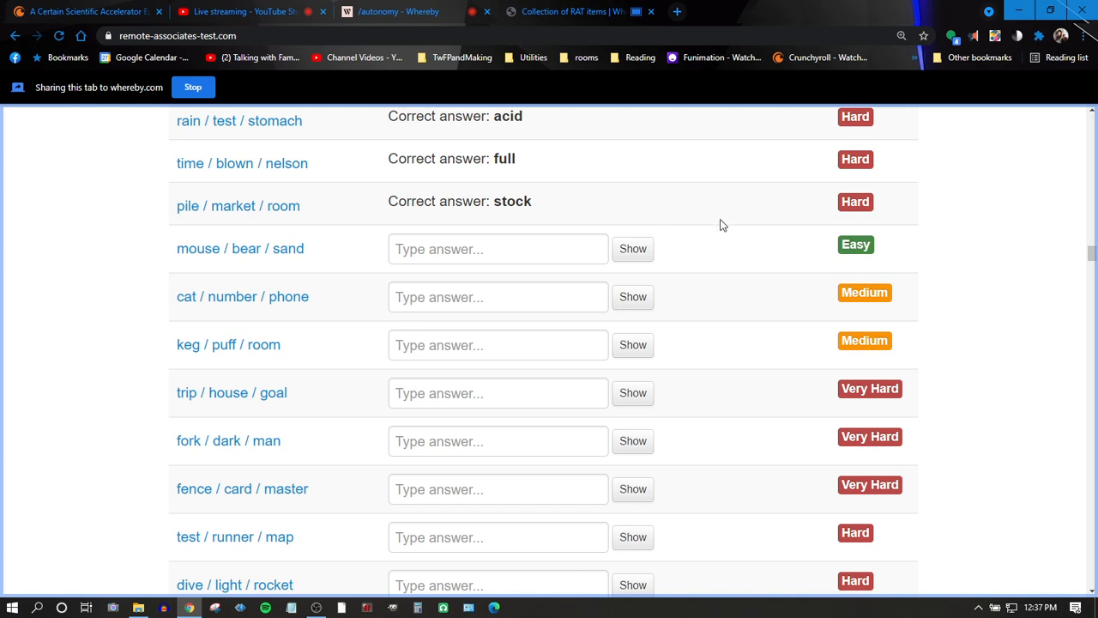
mouse_move(715, 257)
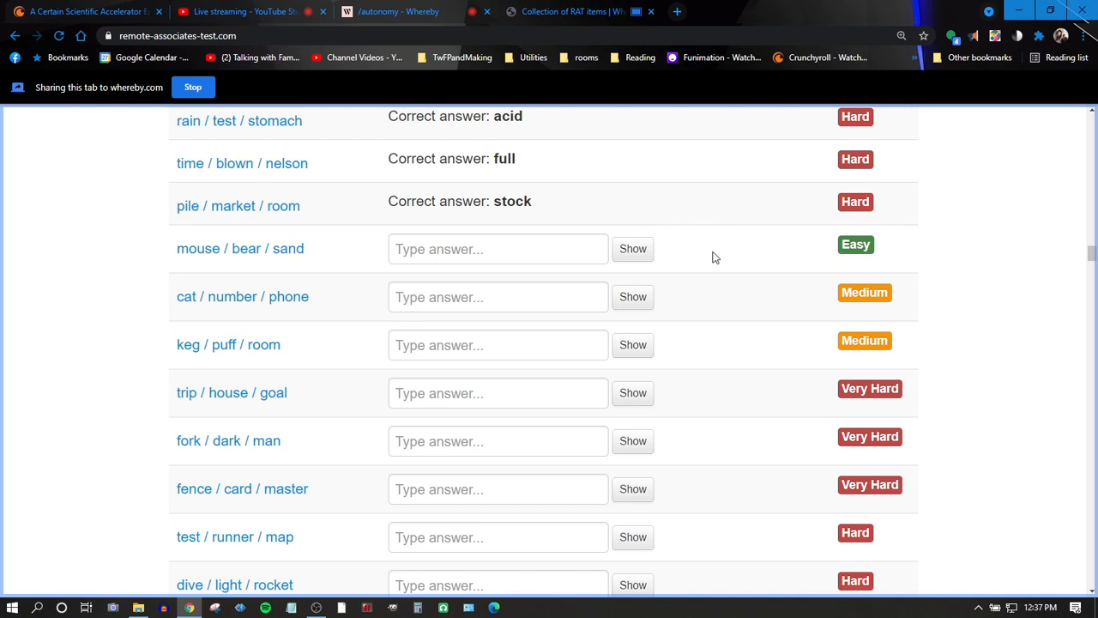
mouse_move(702, 264)
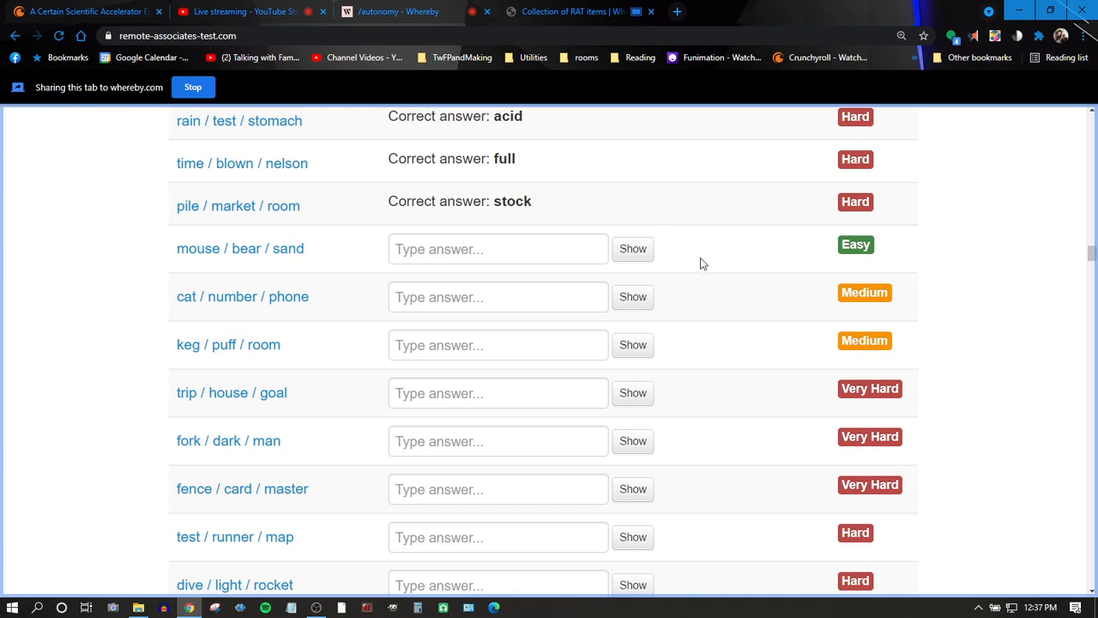
mouse_move(708, 257)
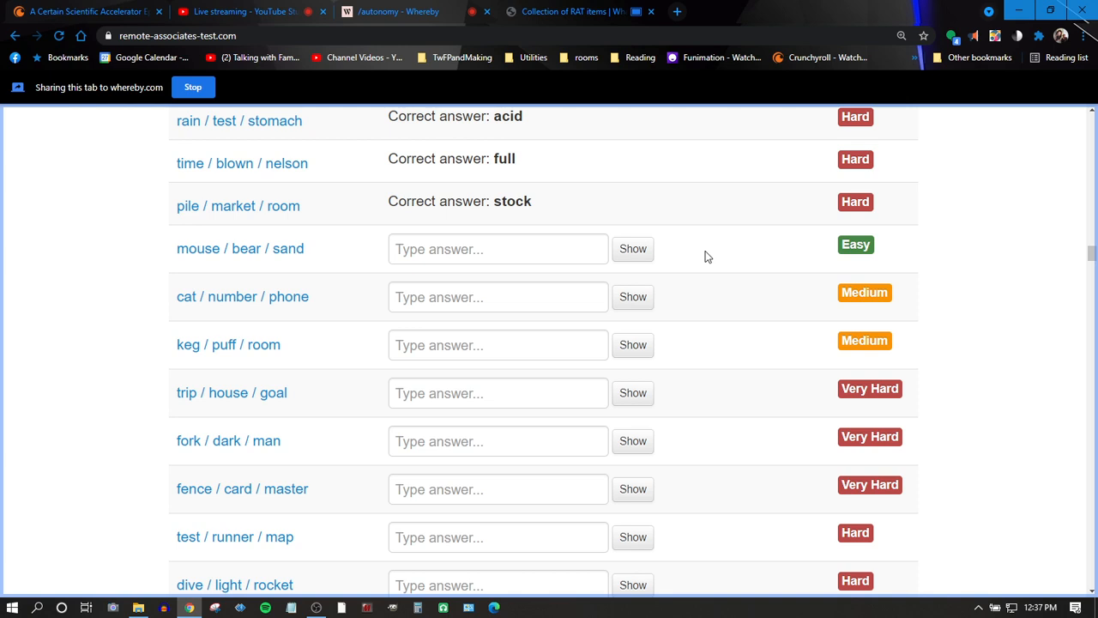
mouse_move(699, 260)
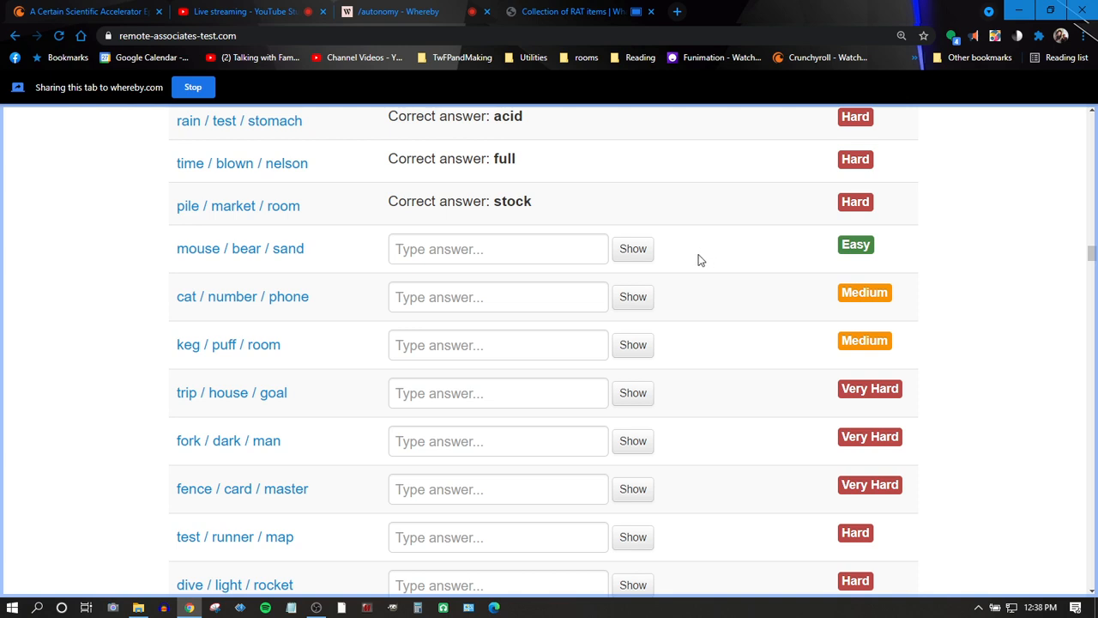
mouse_move(693, 262)
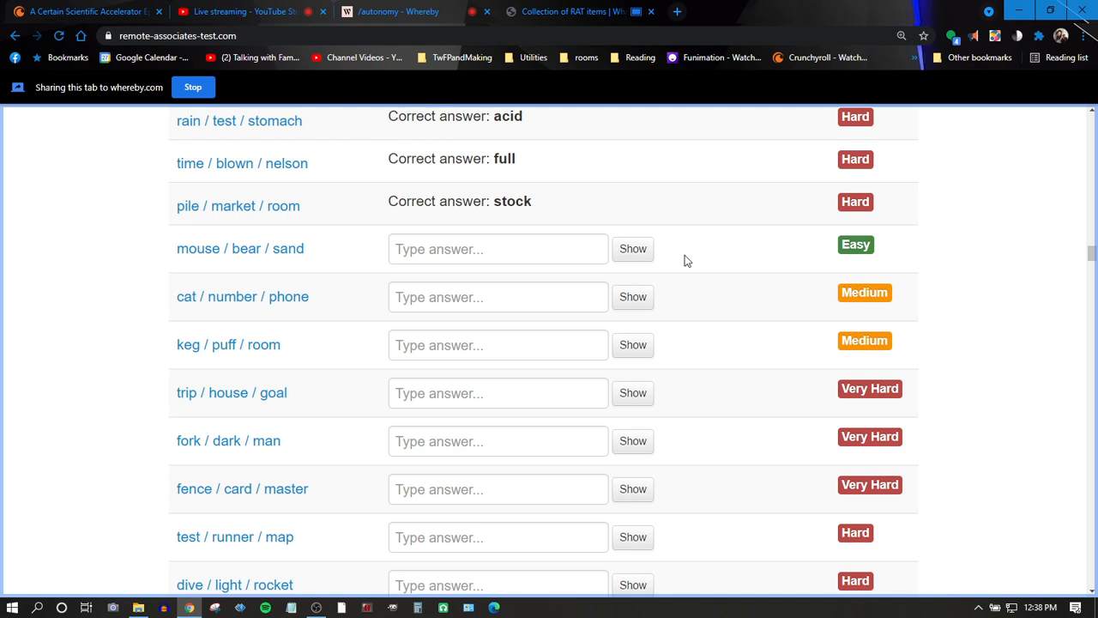
mouse_move(670, 260)
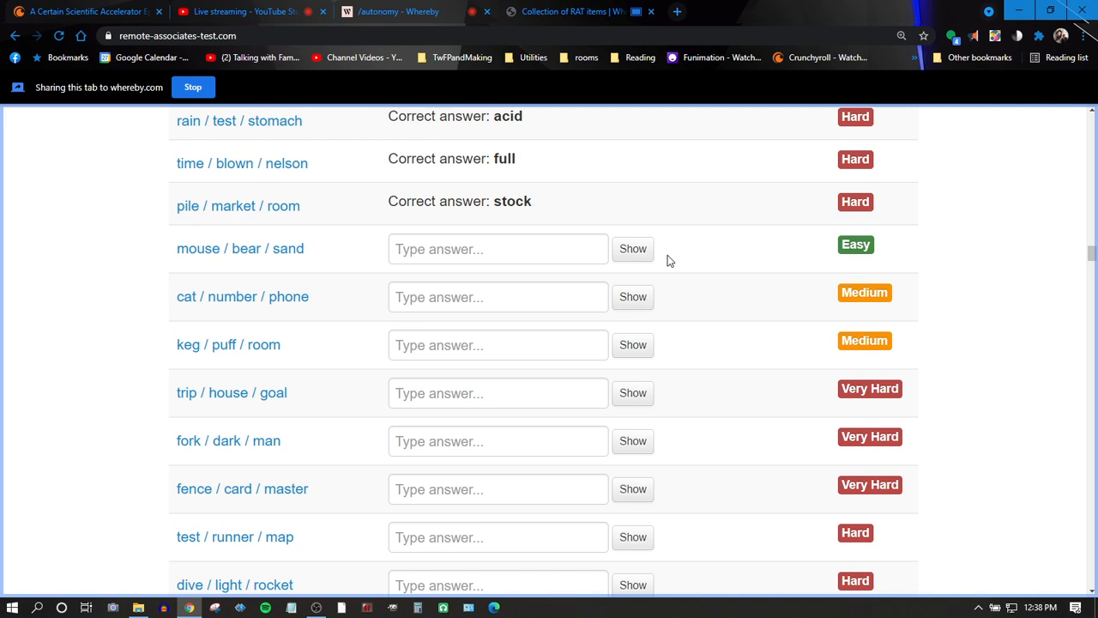
mouse_move(661, 259)
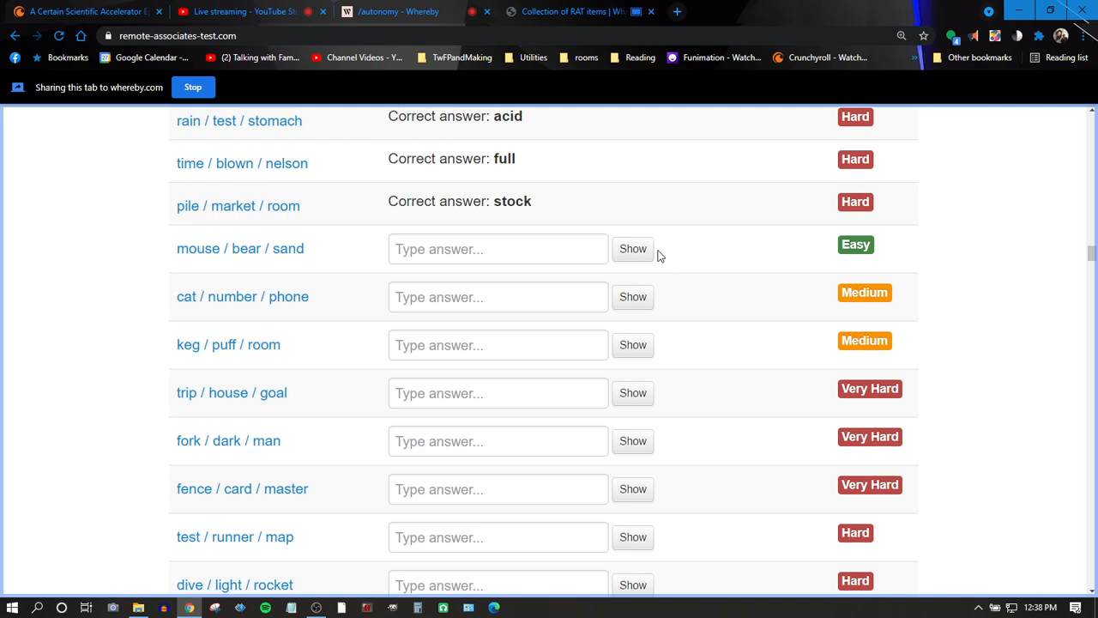
left_click(632, 249)
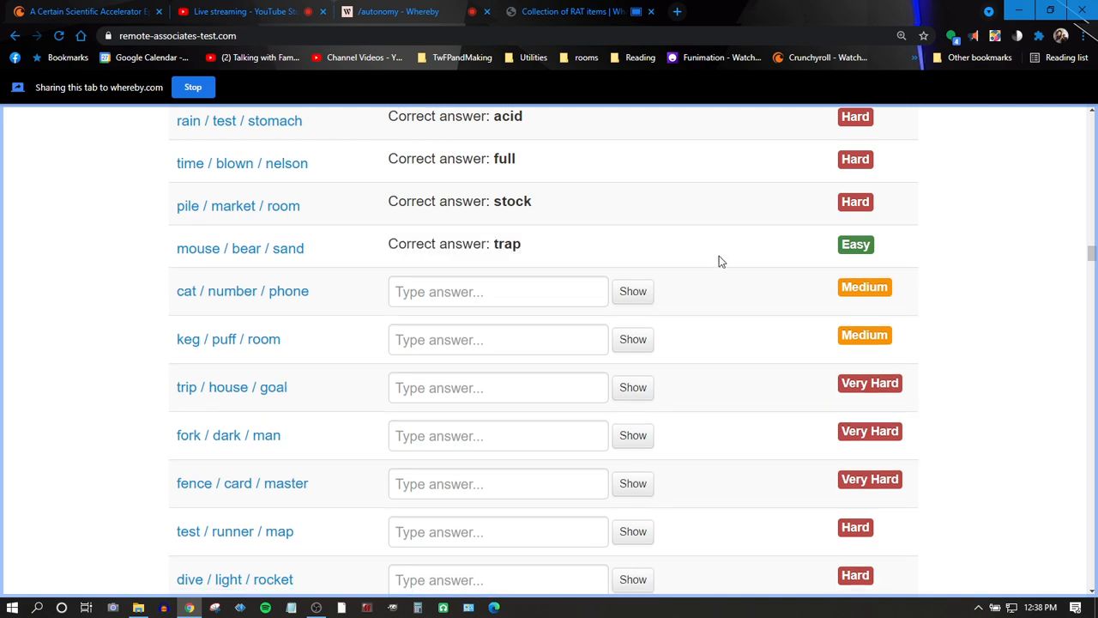
mouse_move(727, 268)
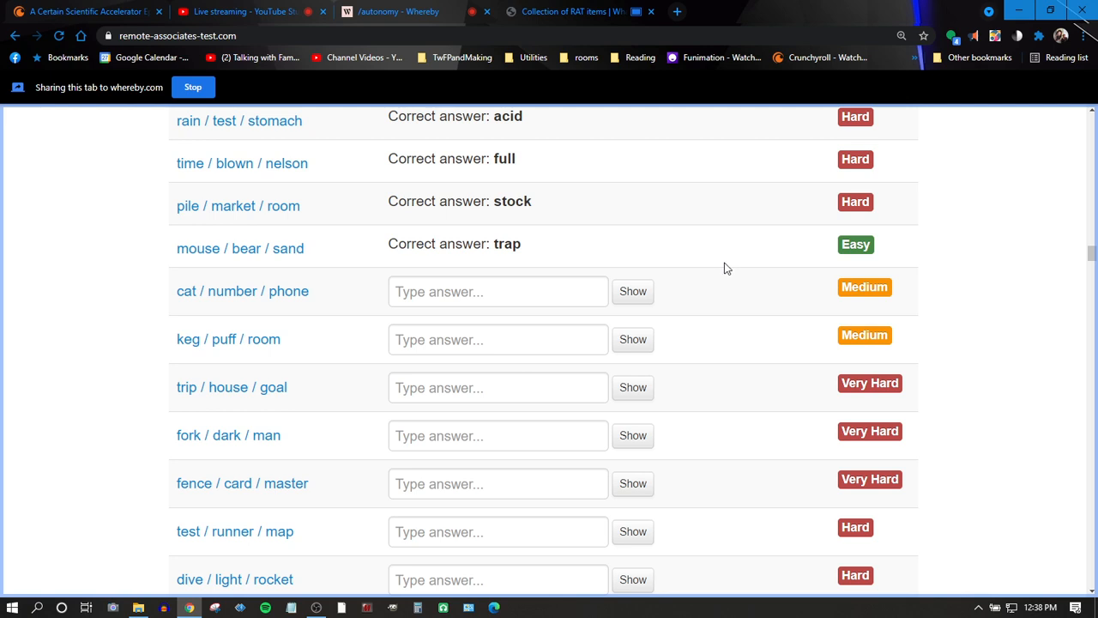
- Reveal 'call' for cat / number / phone and 'powder' for keg / puff / room
left_click(633, 290)
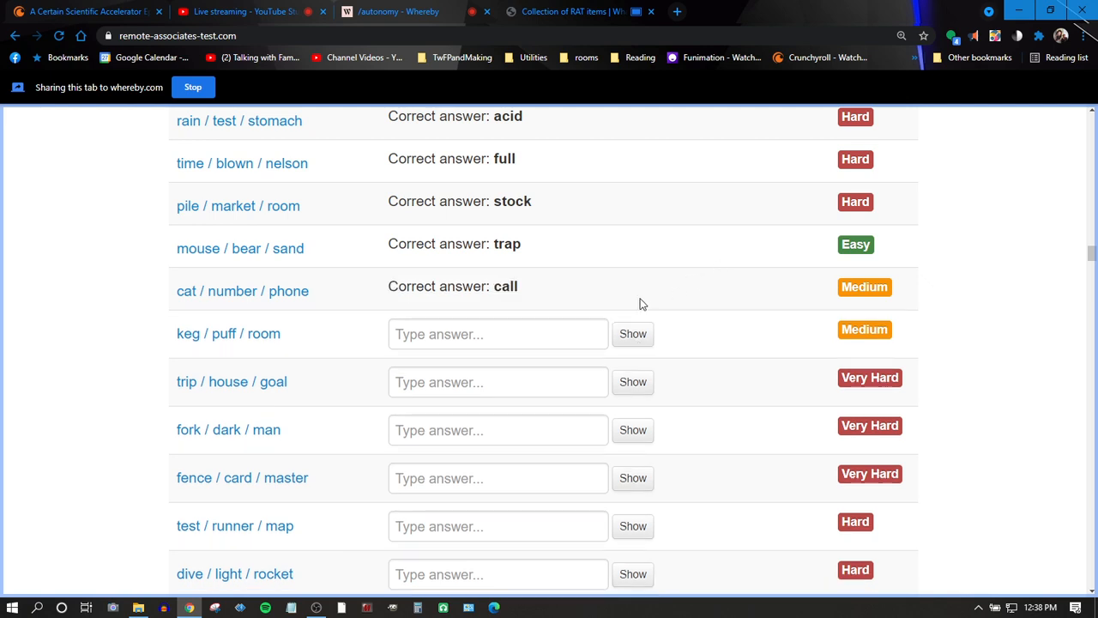
mouse_move(726, 266)
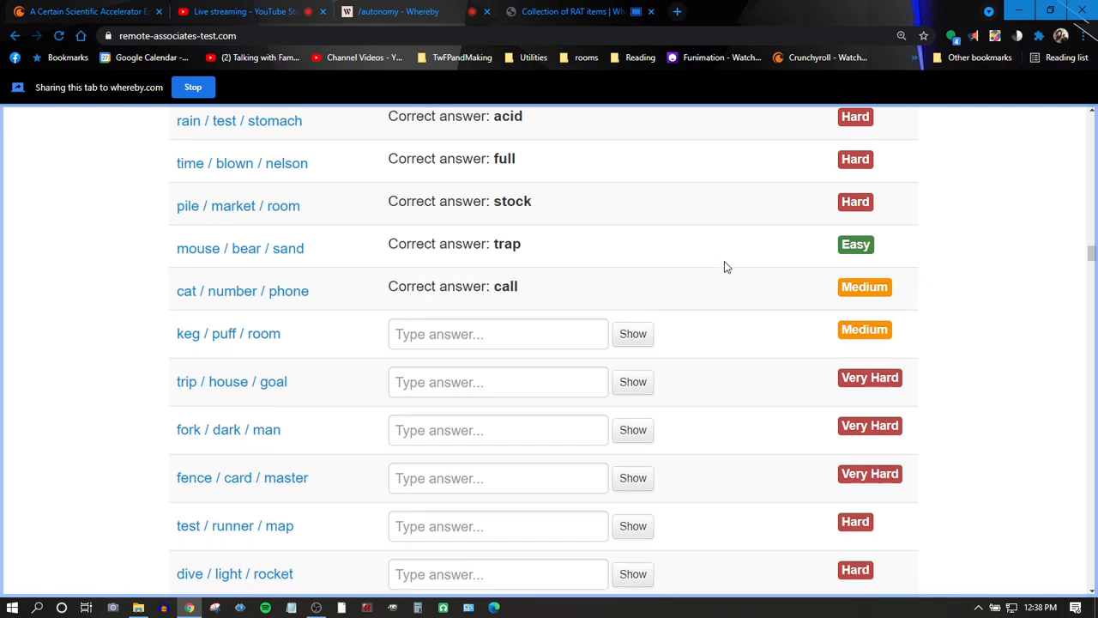
mouse_move(705, 287)
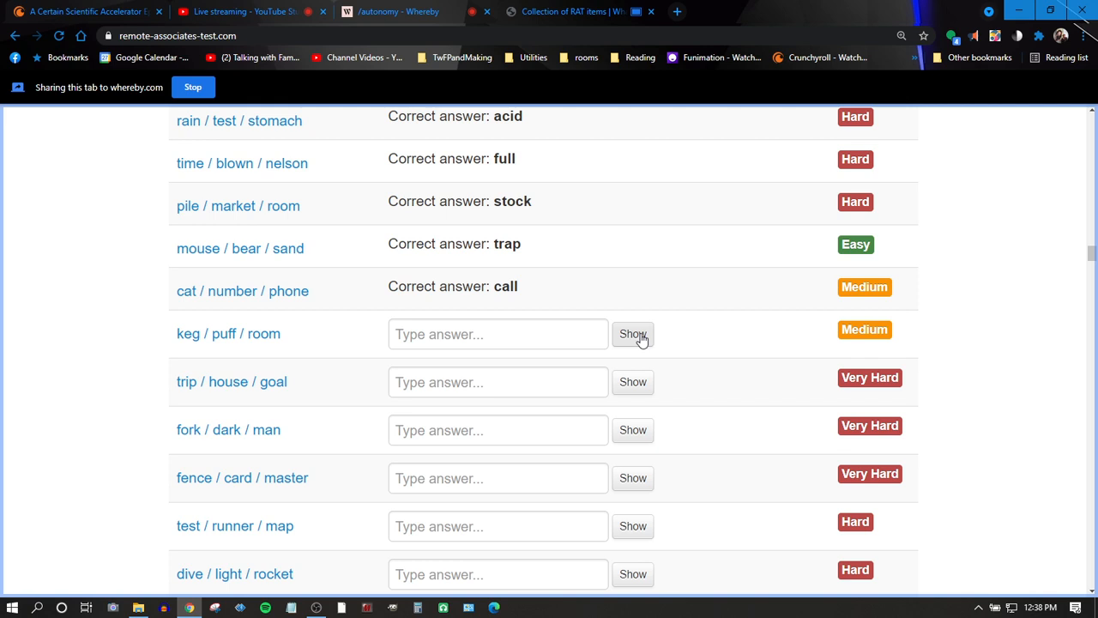
left_click(632, 333)
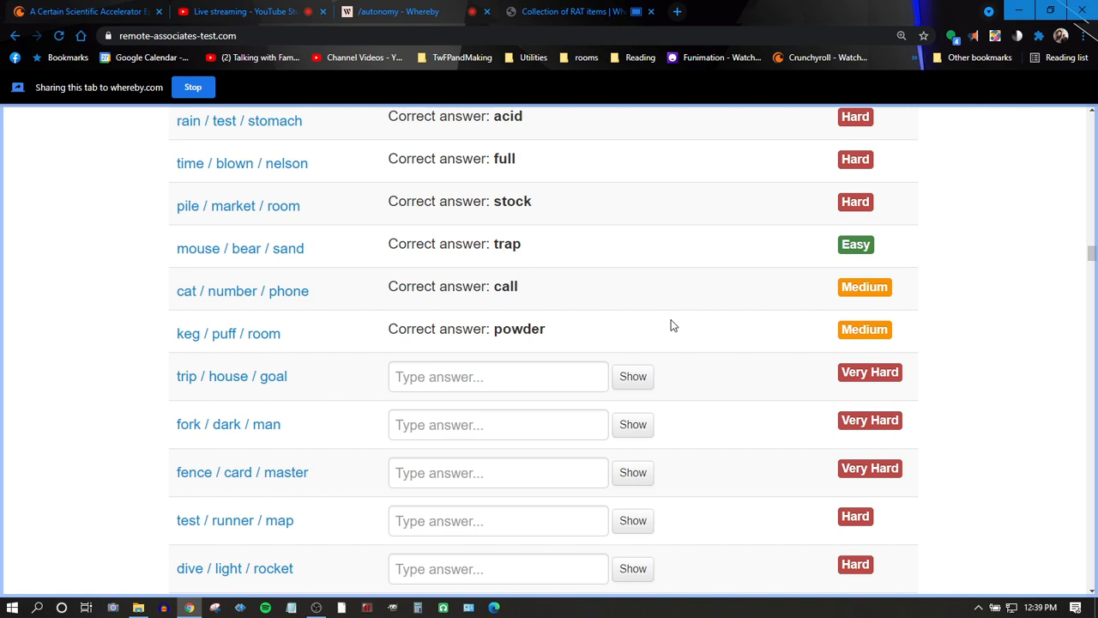
mouse_move(676, 340)
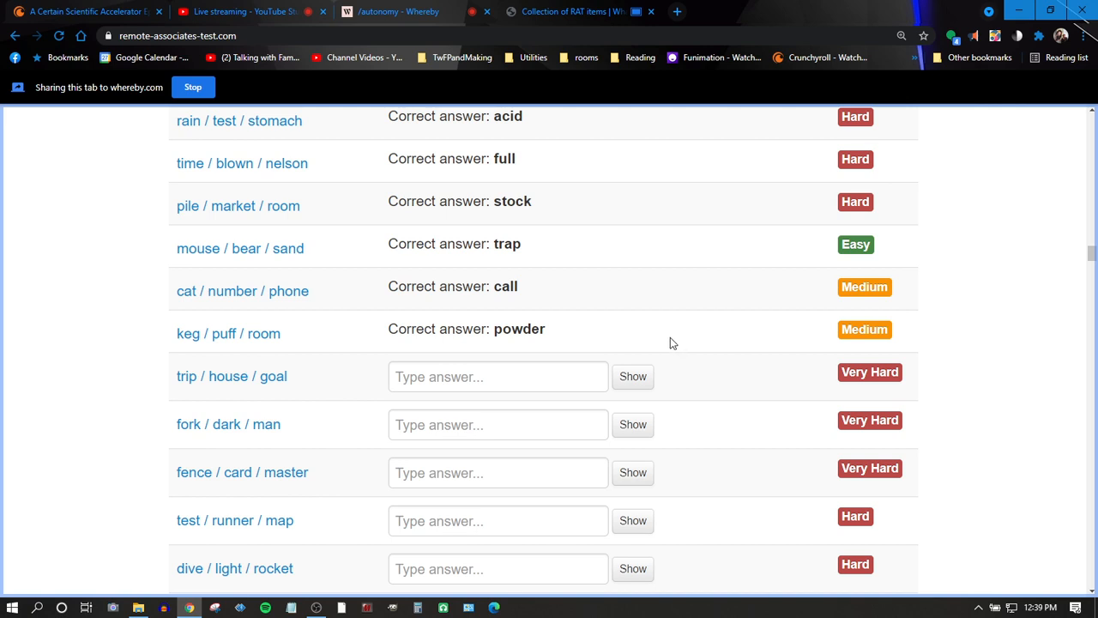
- Reveal 'field' for trip / house / goal and 'pitch' for fork / dark / man
left_click(633, 375)
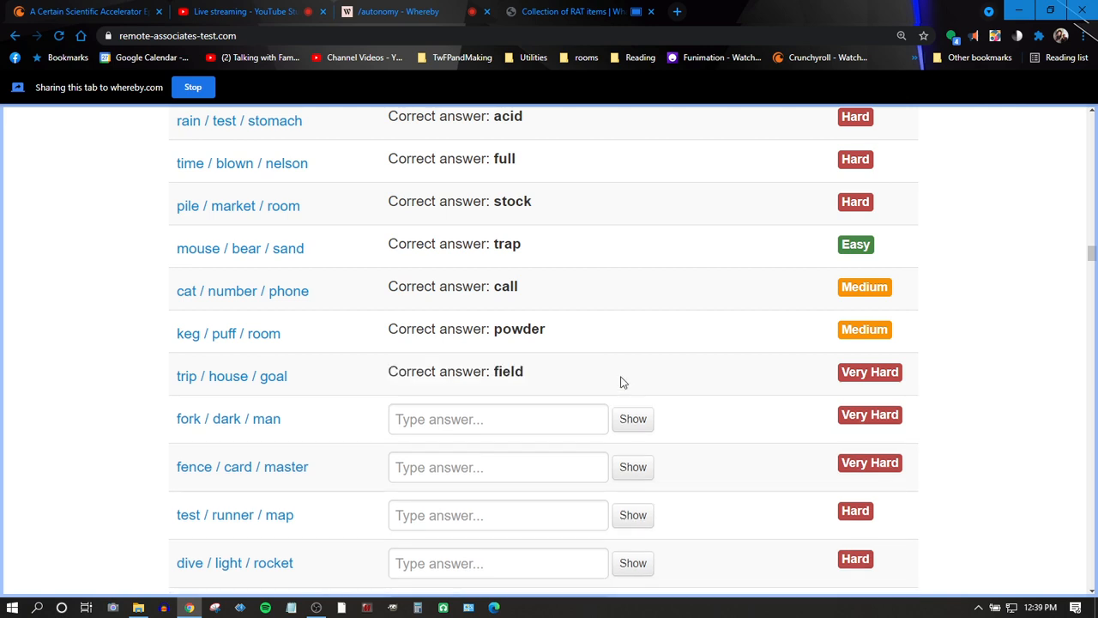
mouse_move(673, 194)
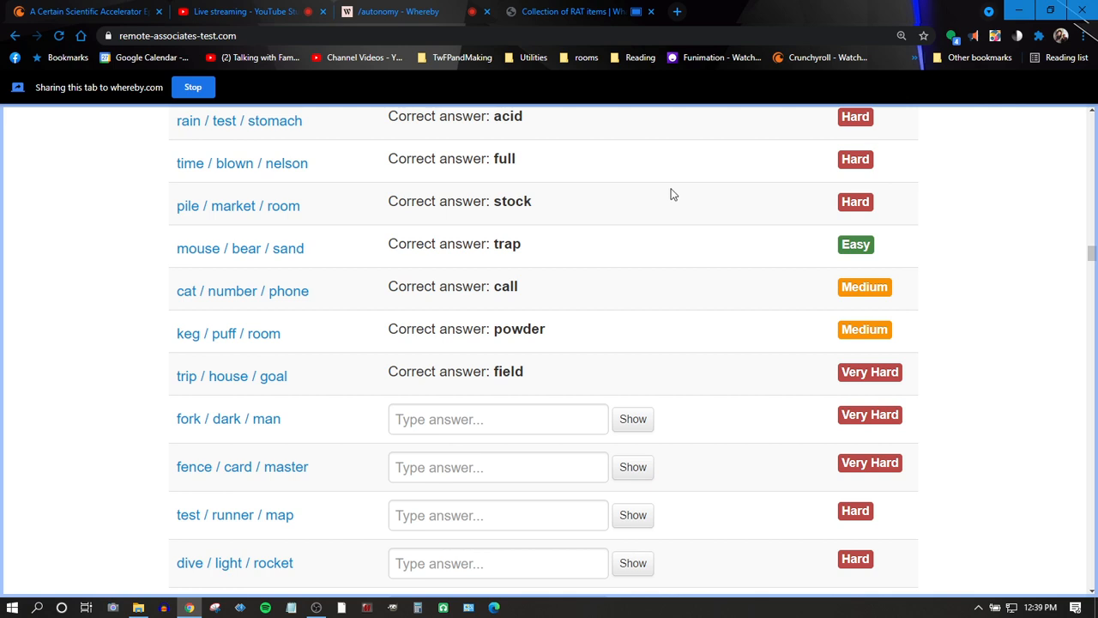
mouse_move(633, 418)
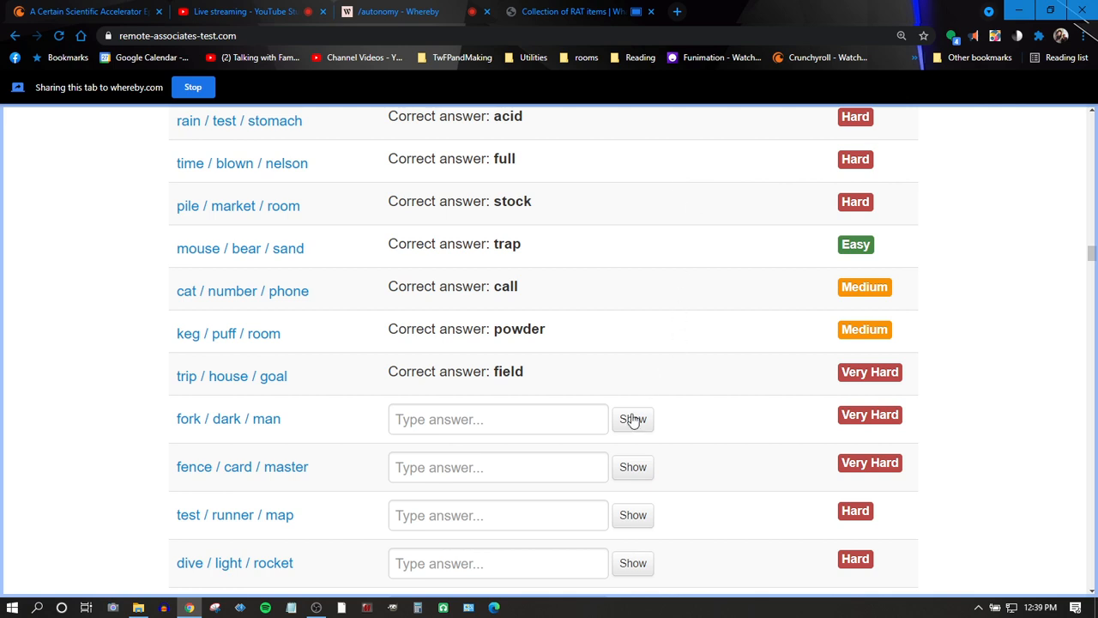
mouse_move(632, 422)
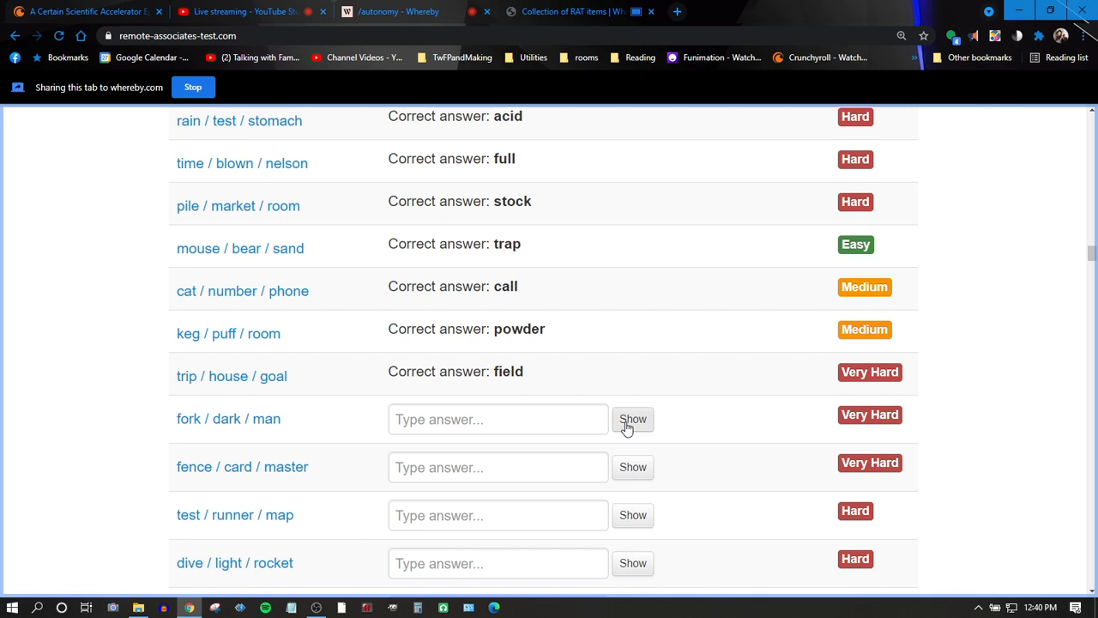
left_click(632, 418)
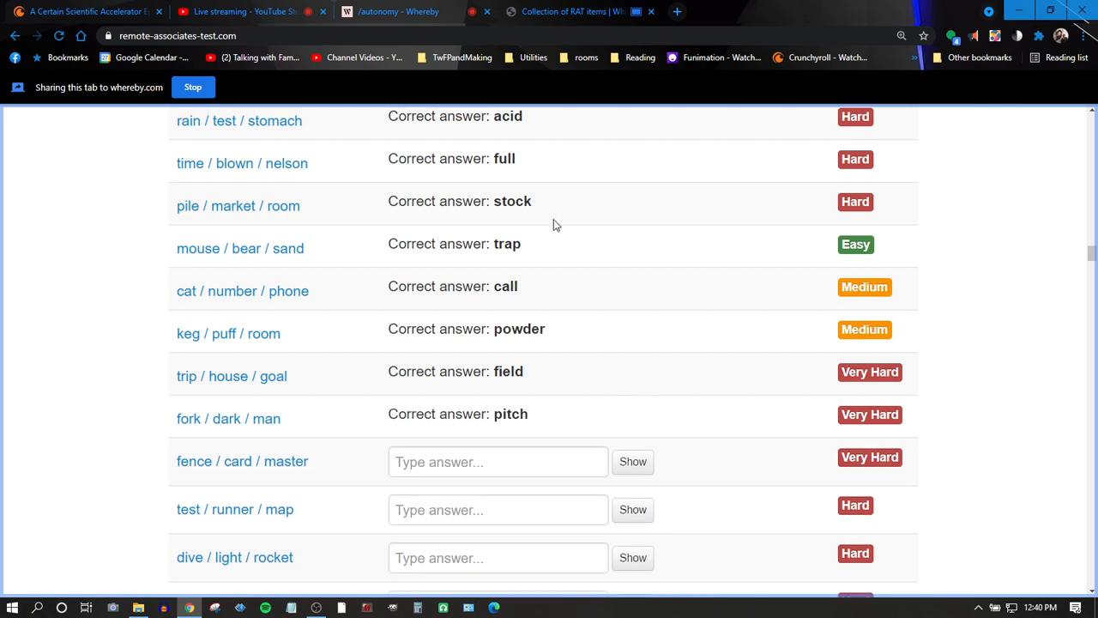
mouse_move(591, 272)
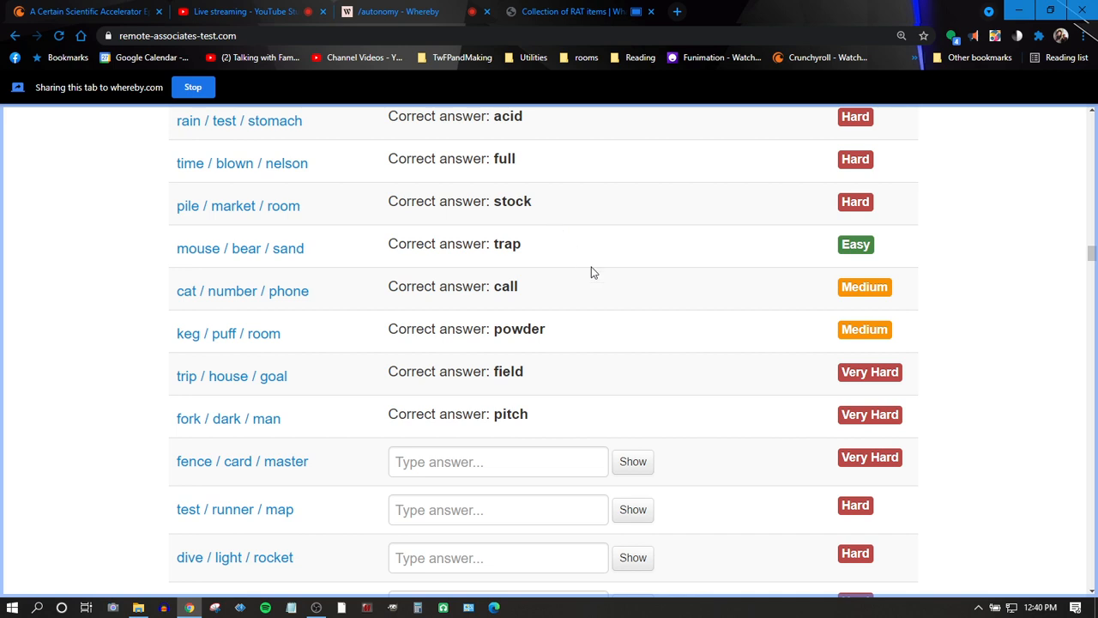
mouse_move(643, 421)
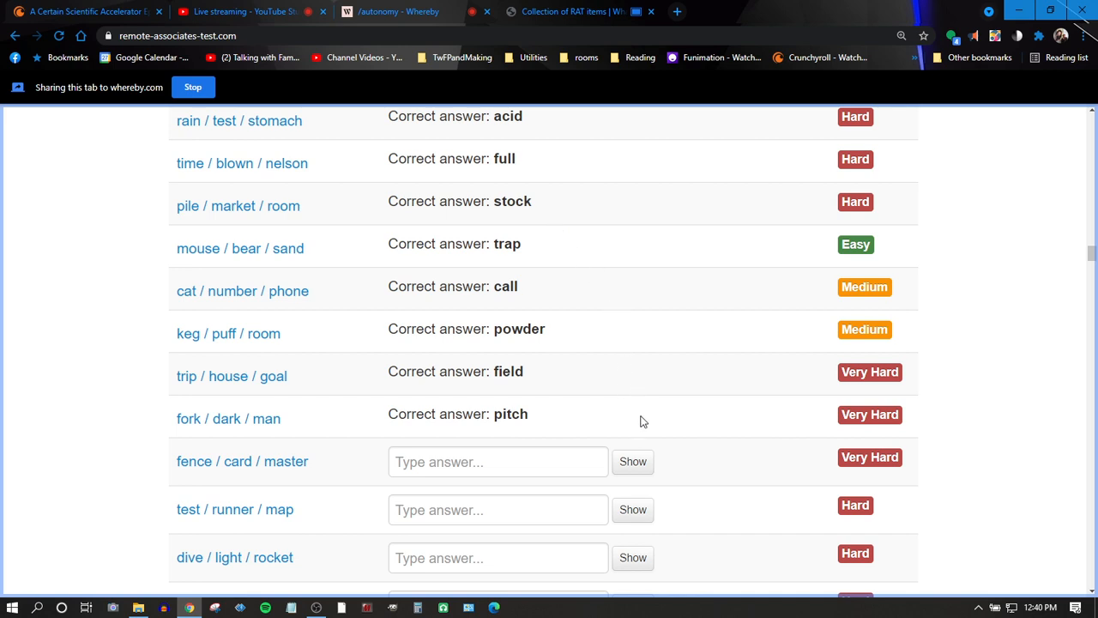
mouse_move(701, 287)
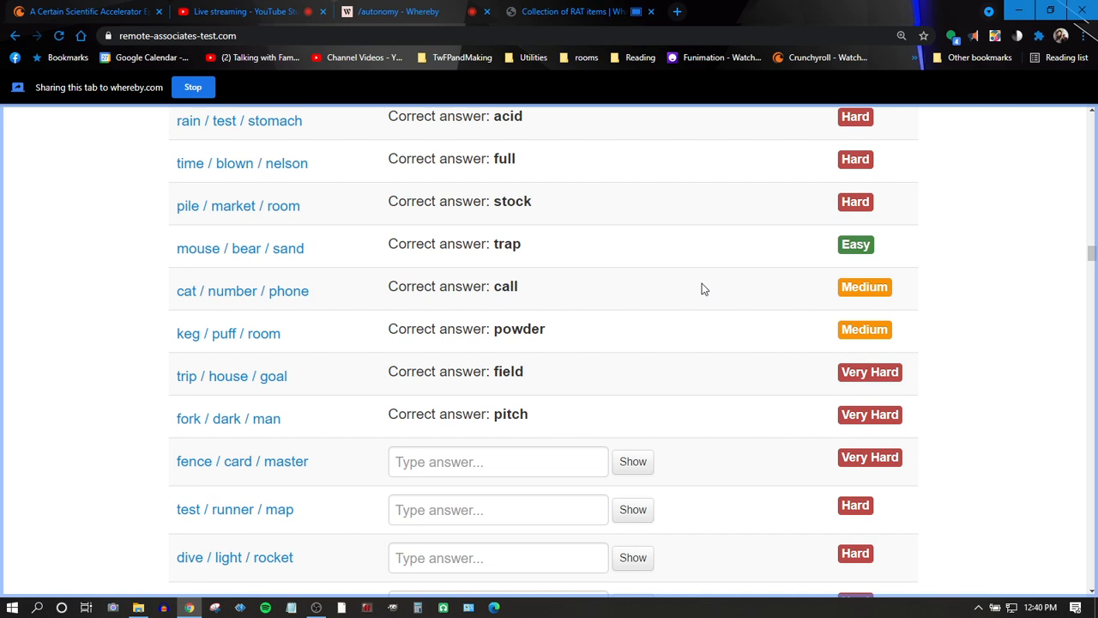
mouse_move(652, 418)
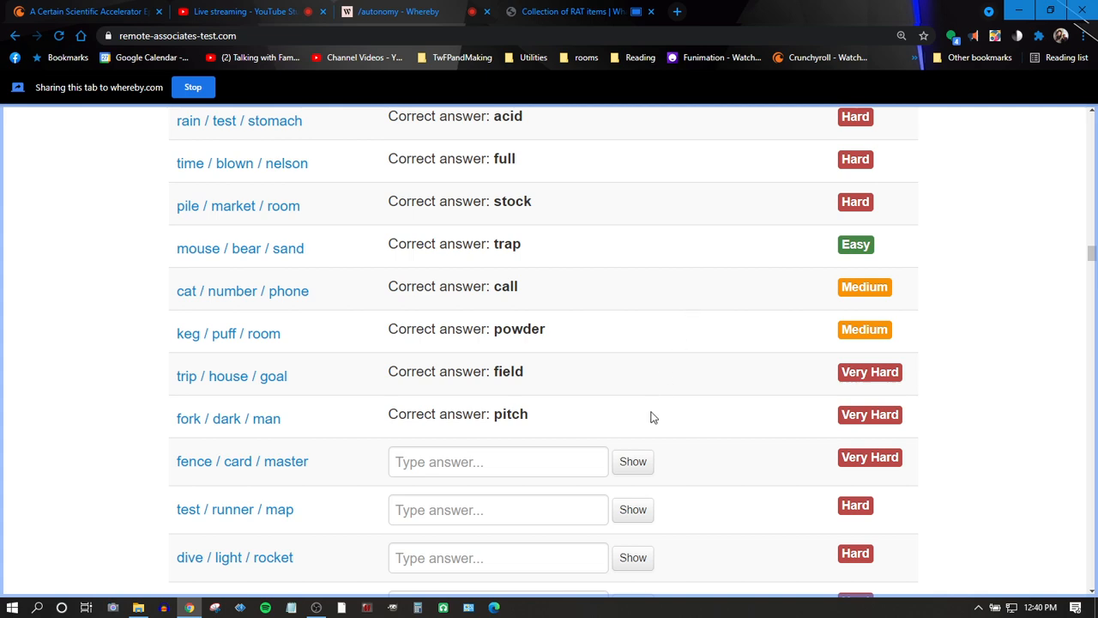
- Scroll further down the list and reveal 'road' for test / runner / map
scroll("down", 3)
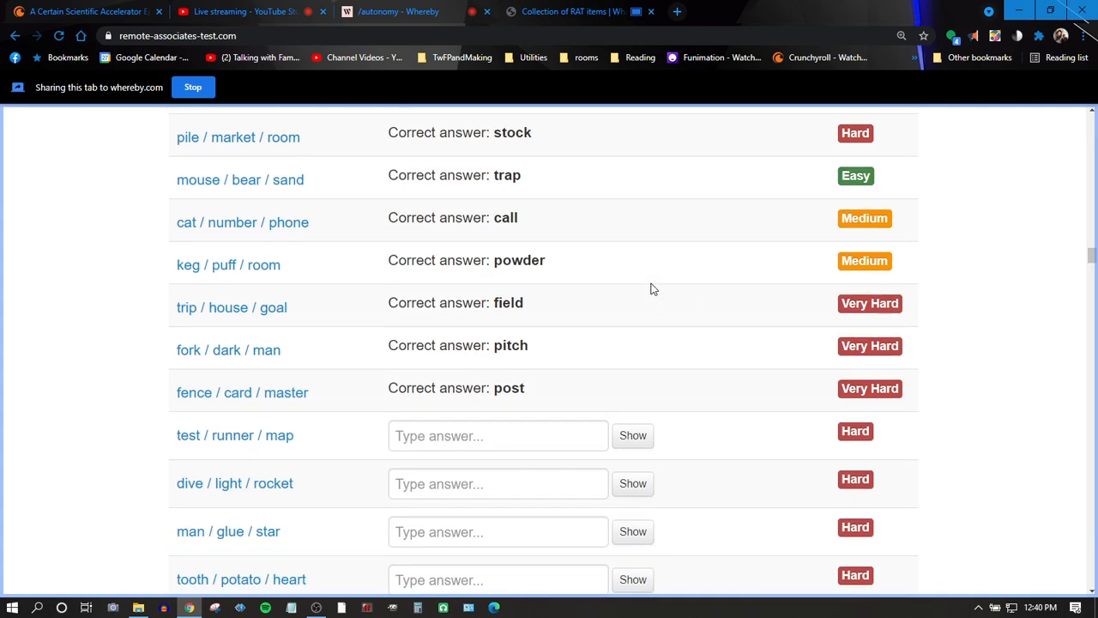
scroll("down", 3)
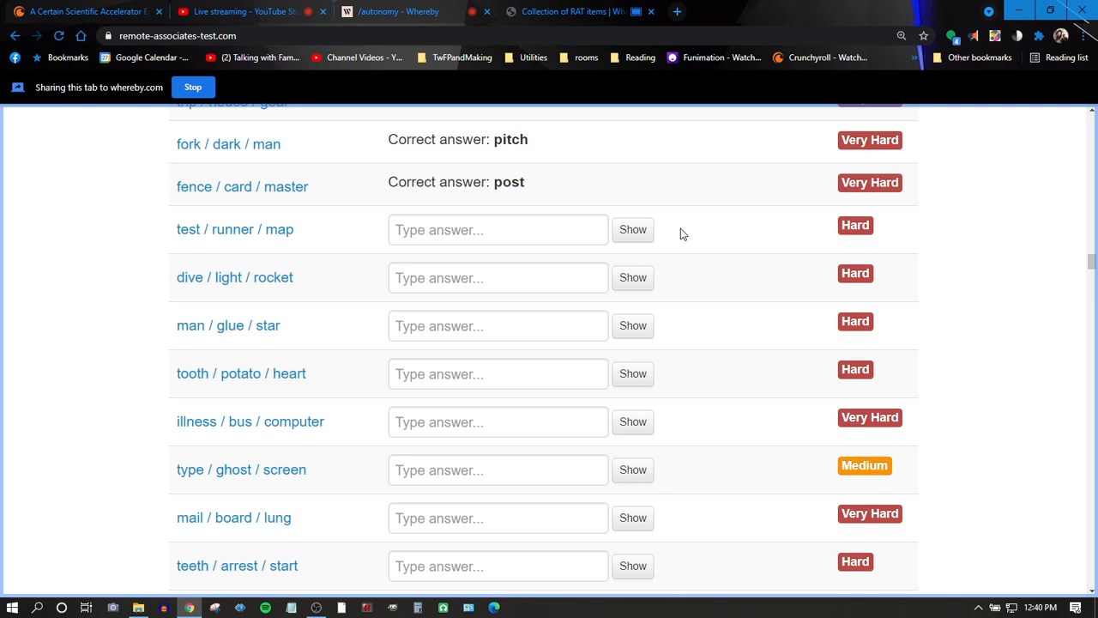
left_click(632, 229)
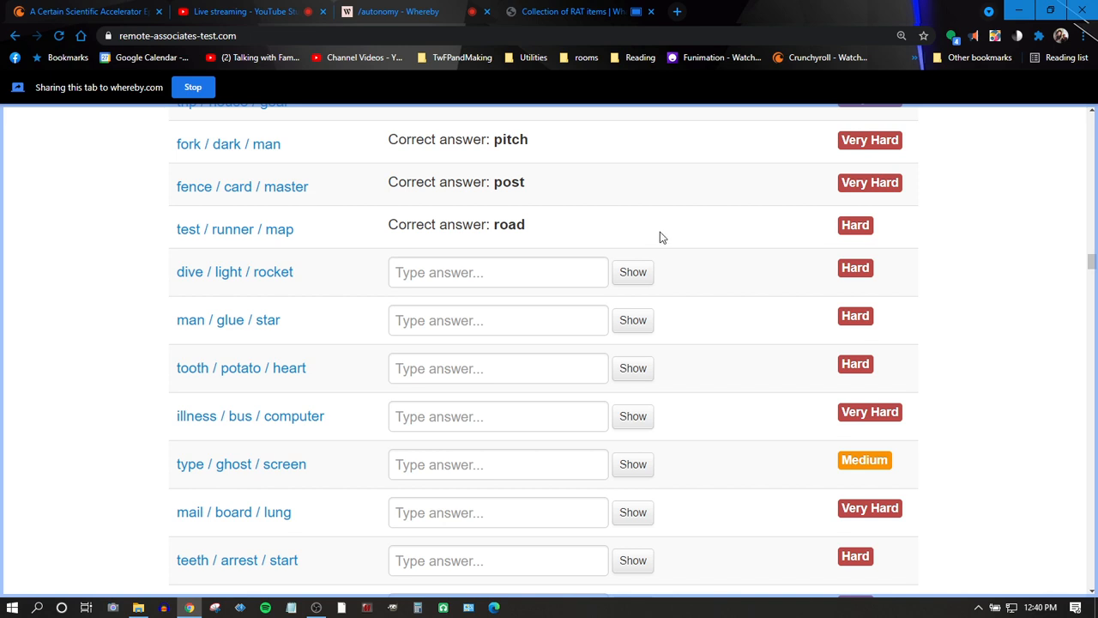
mouse_move(660, 267)
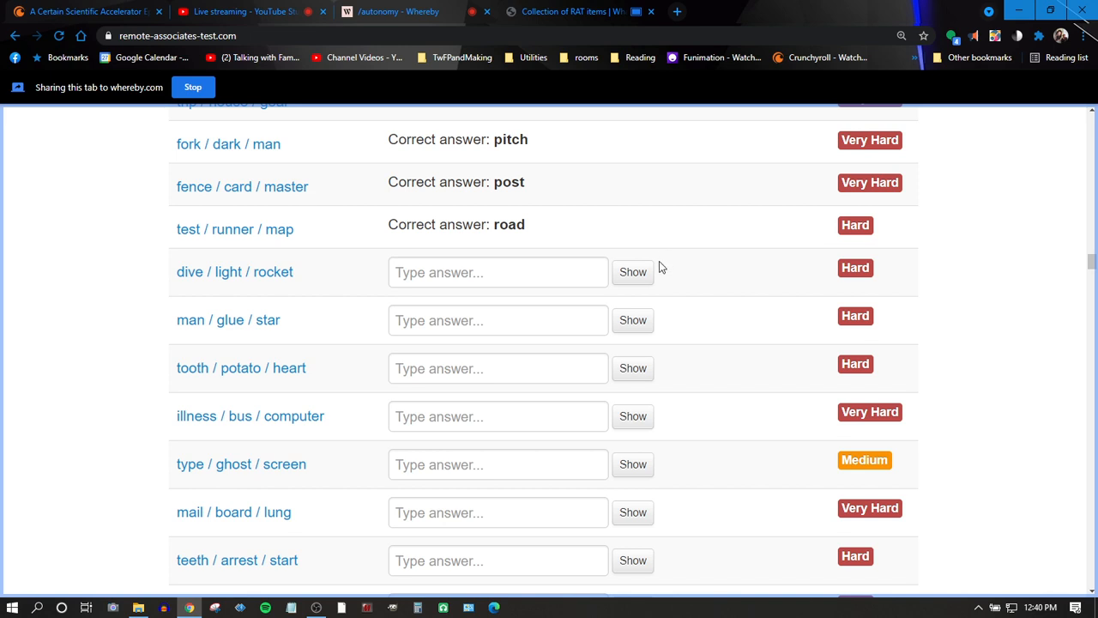
mouse_move(656, 290)
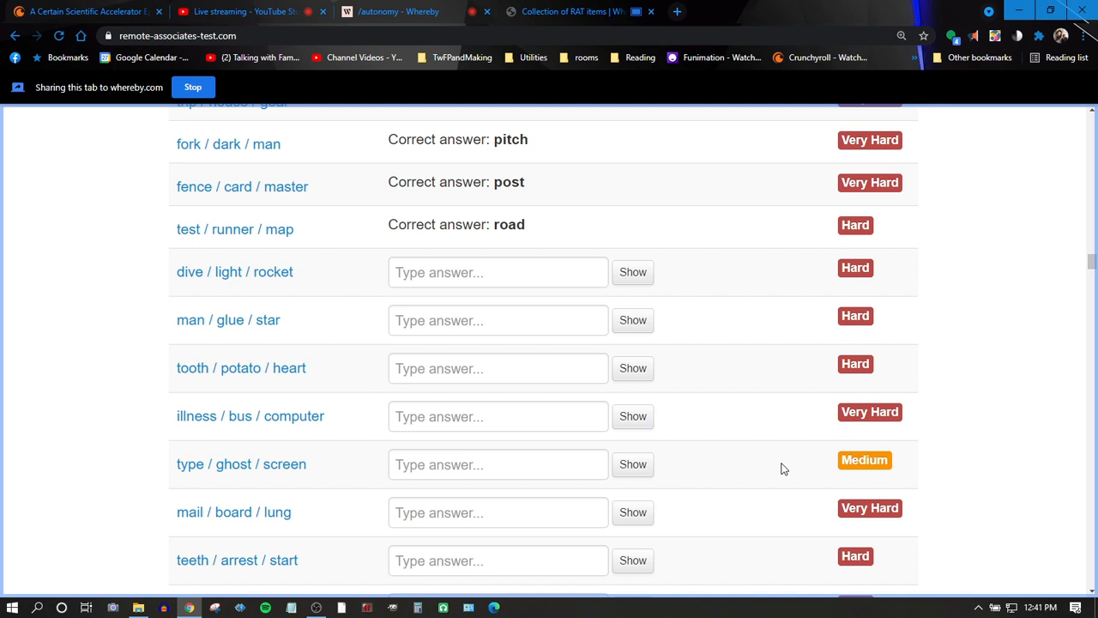
- Reveal 'sky' for dive / light / rocket and 'super' for man / glue / star
left_click(632, 272)
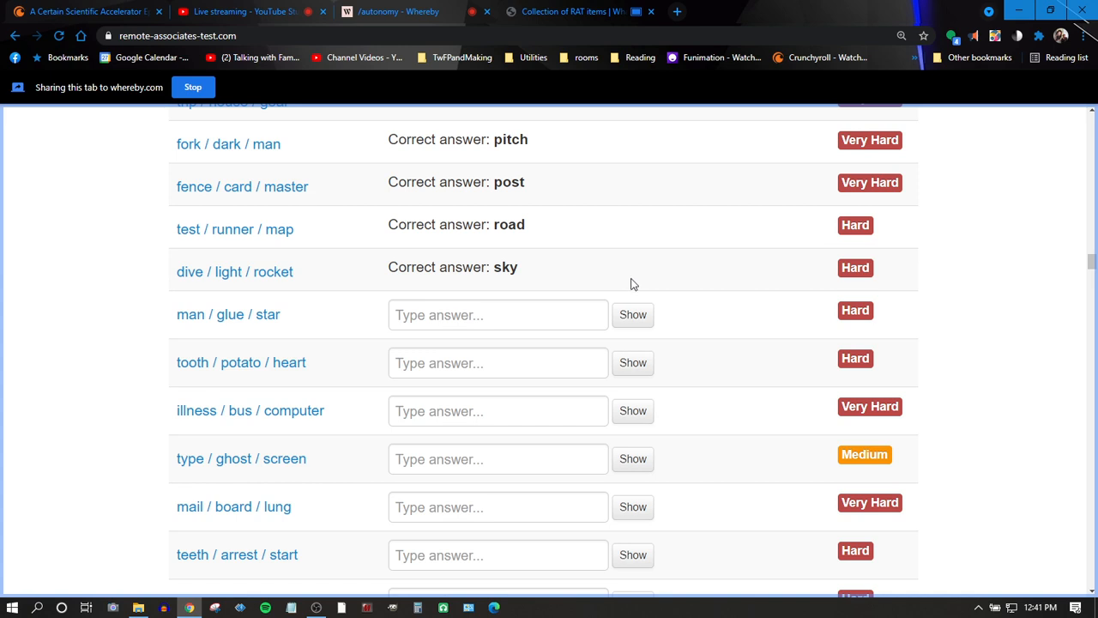
mouse_move(631, 283)
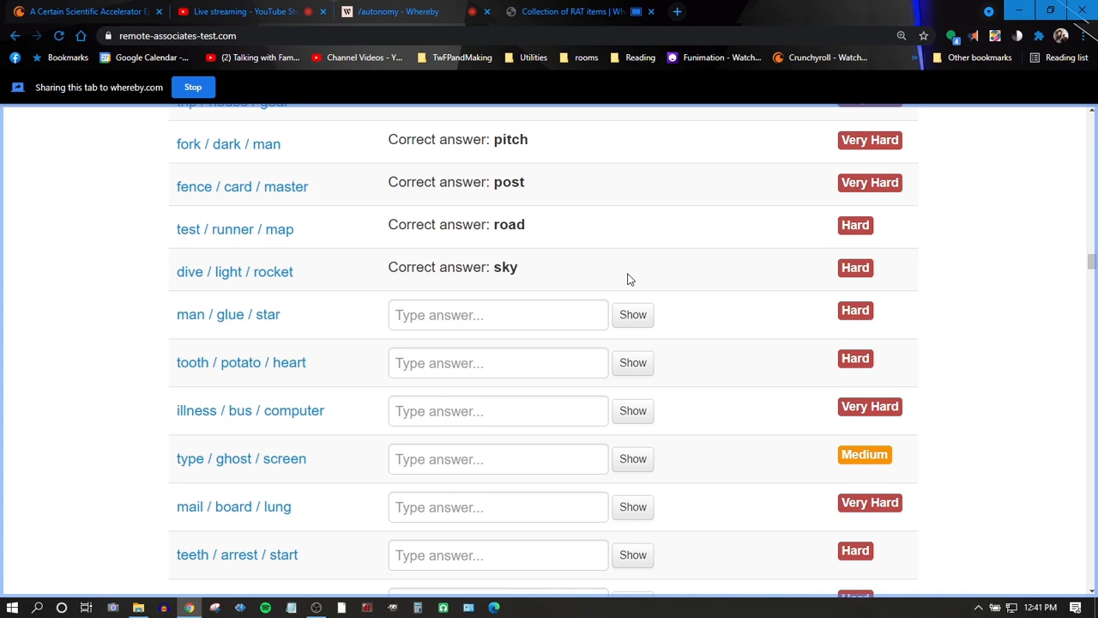
mouse_move(621, 338)
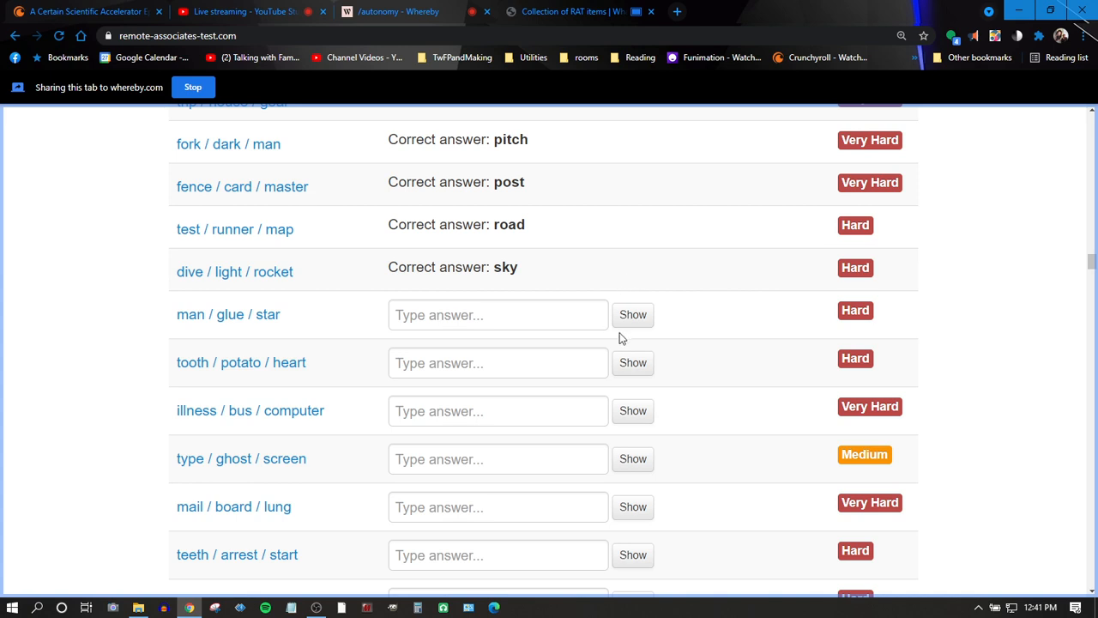
left_click(633, 314)
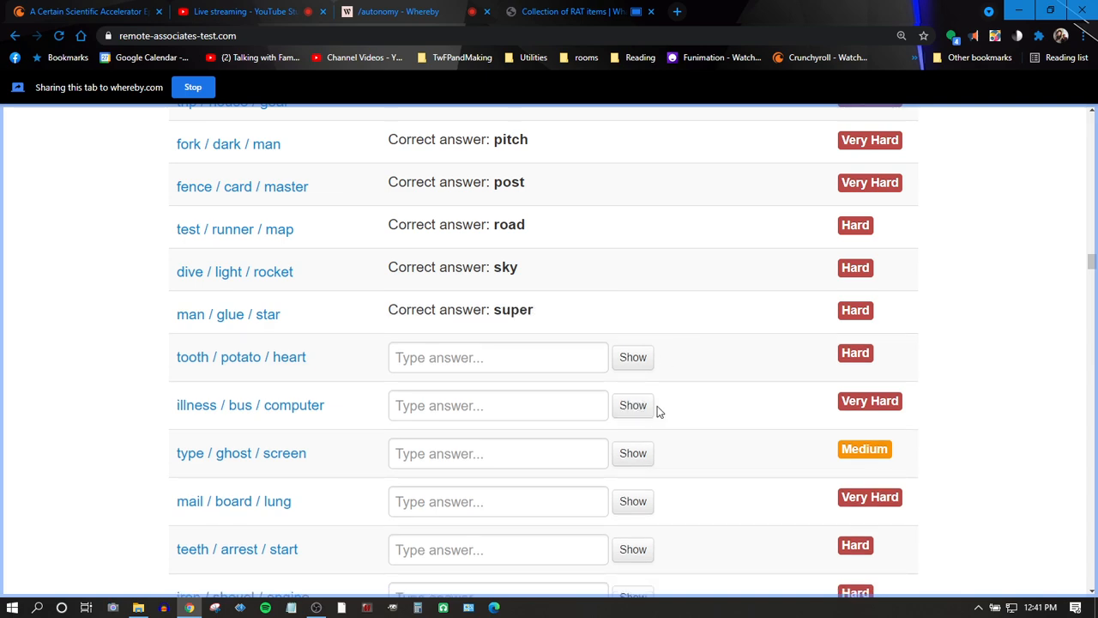